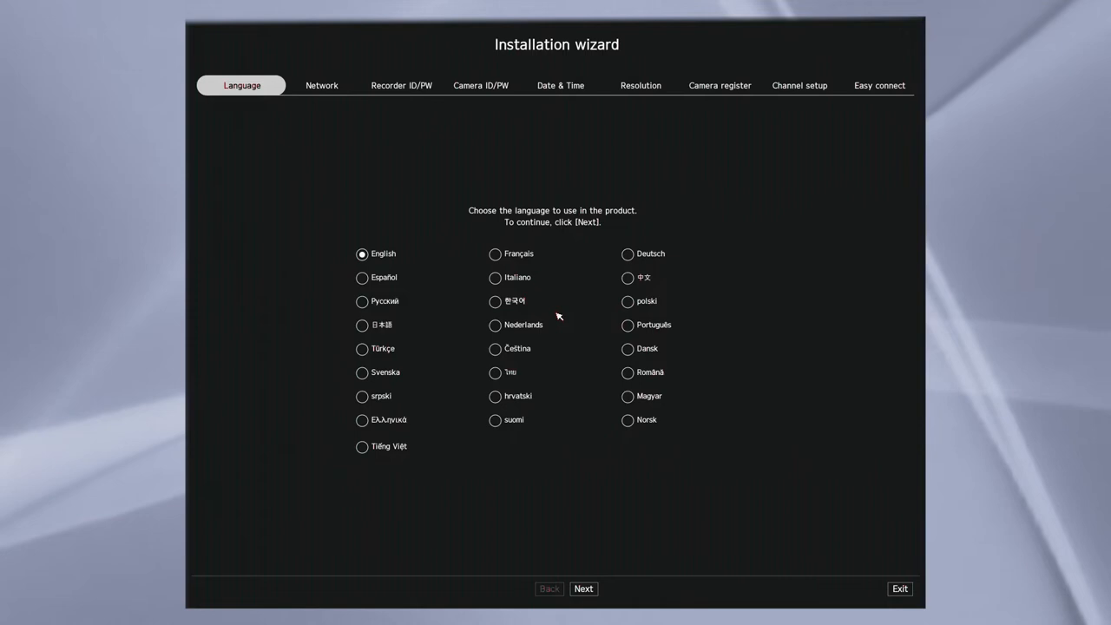
Accept English as the wizard language and bring up Network 2's IPv4 address settings.
{"action": "left_click", "coordinate": [583, 589]}
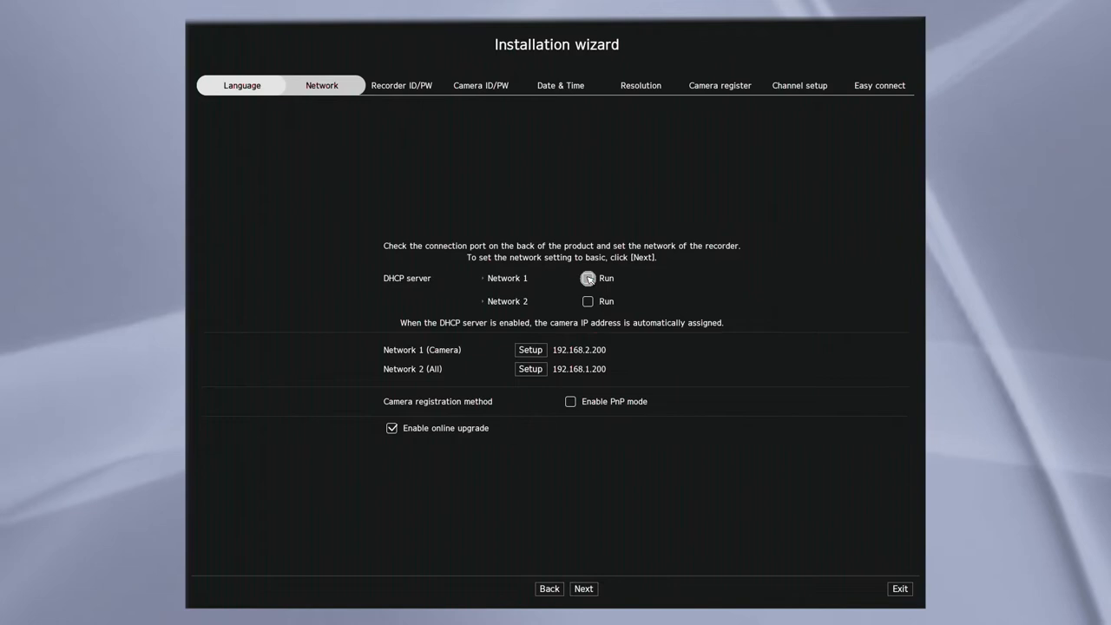
{"action": "left_click", "coordinate": [531, 368]}
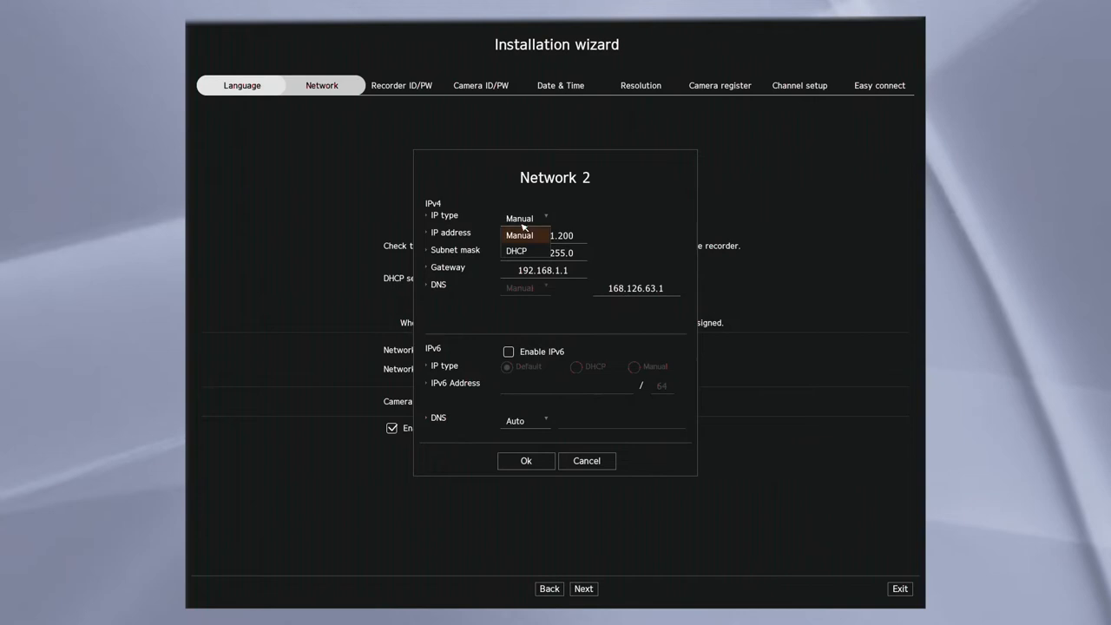
Switch Network 2 to DHCP addressing and apply the setting.
{"action": "left_click", "coordinate": [519, 250]}
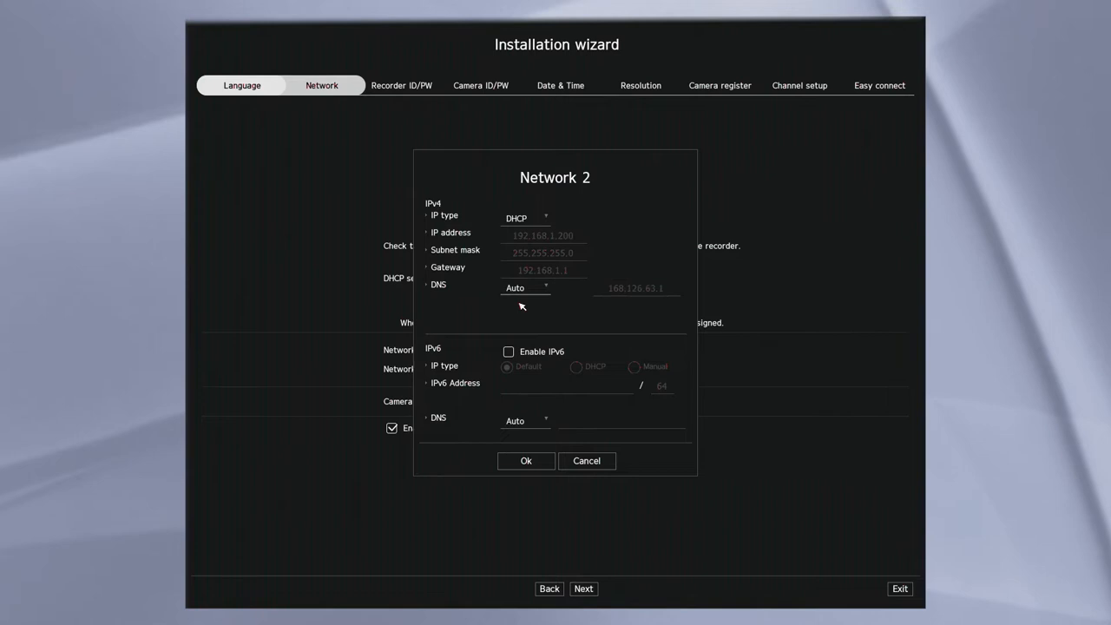
{"action": "left_click", "coordinate": [524, 219]}
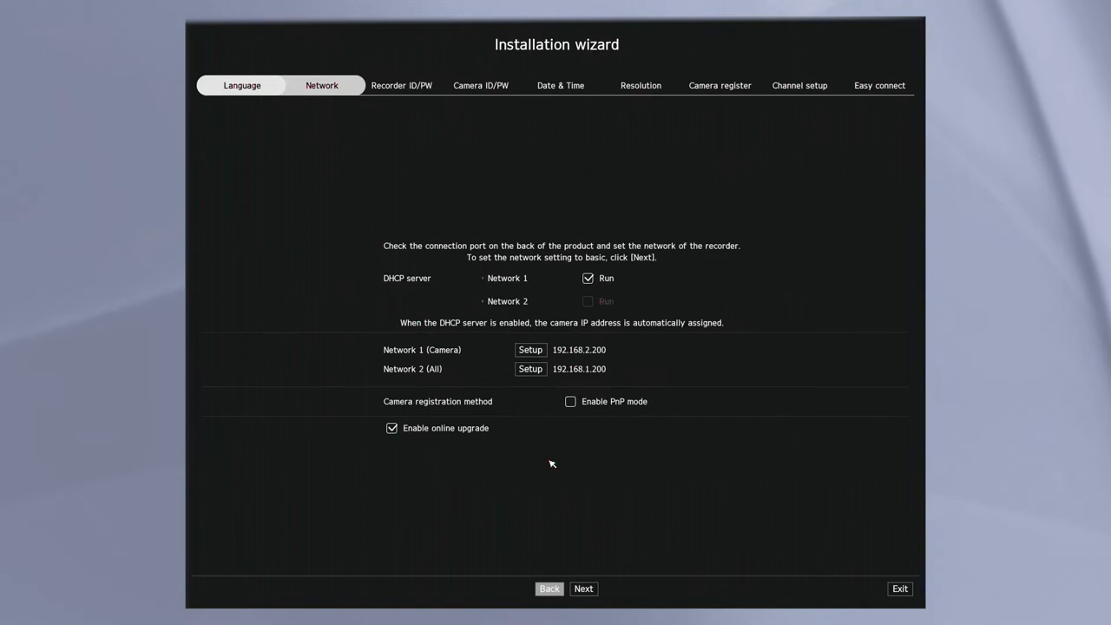
{"action": "left_click", "coordinate": [569, 403]}
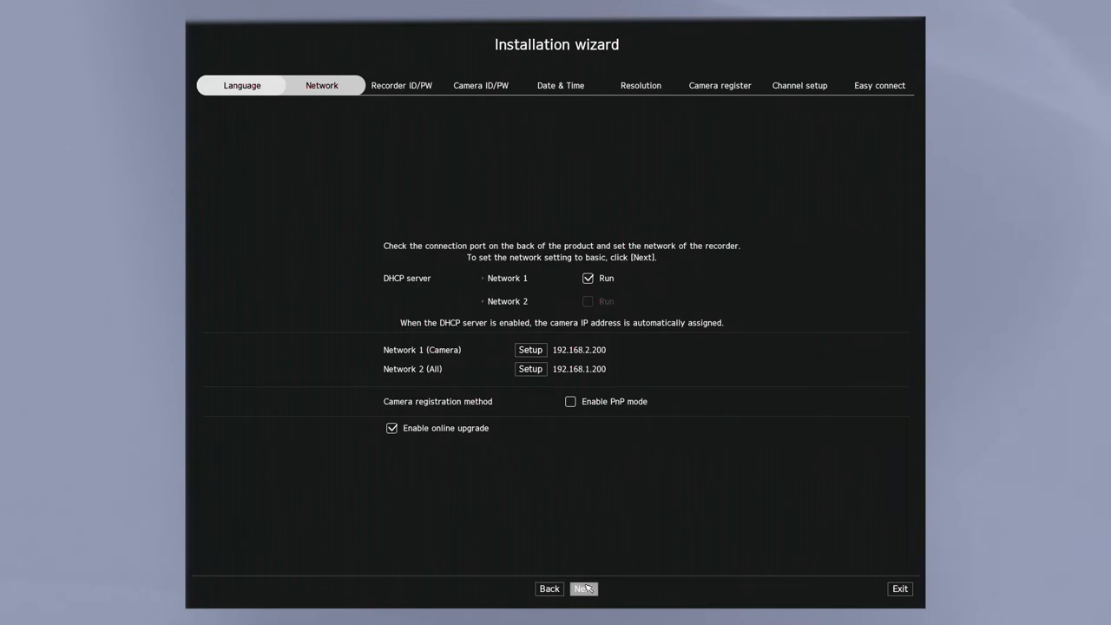
Enter and confirm the recorder's administrator password in the login setup step.
{"action": "left_click", "coordinate": [580, 589]}
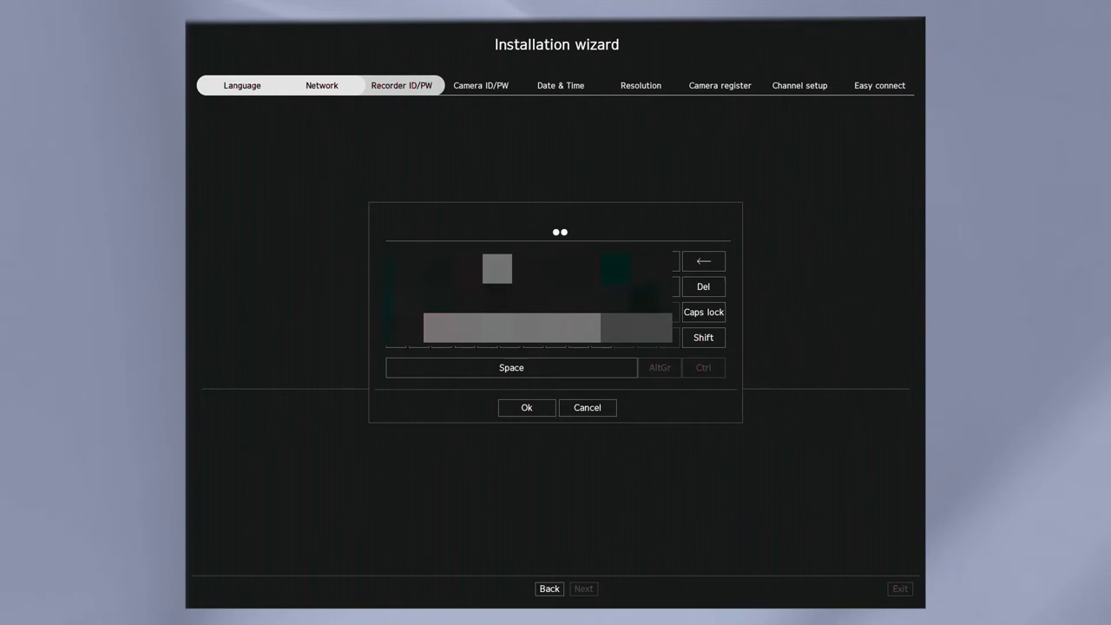
{"action": "left_click", "coordinate": [526, 406]}
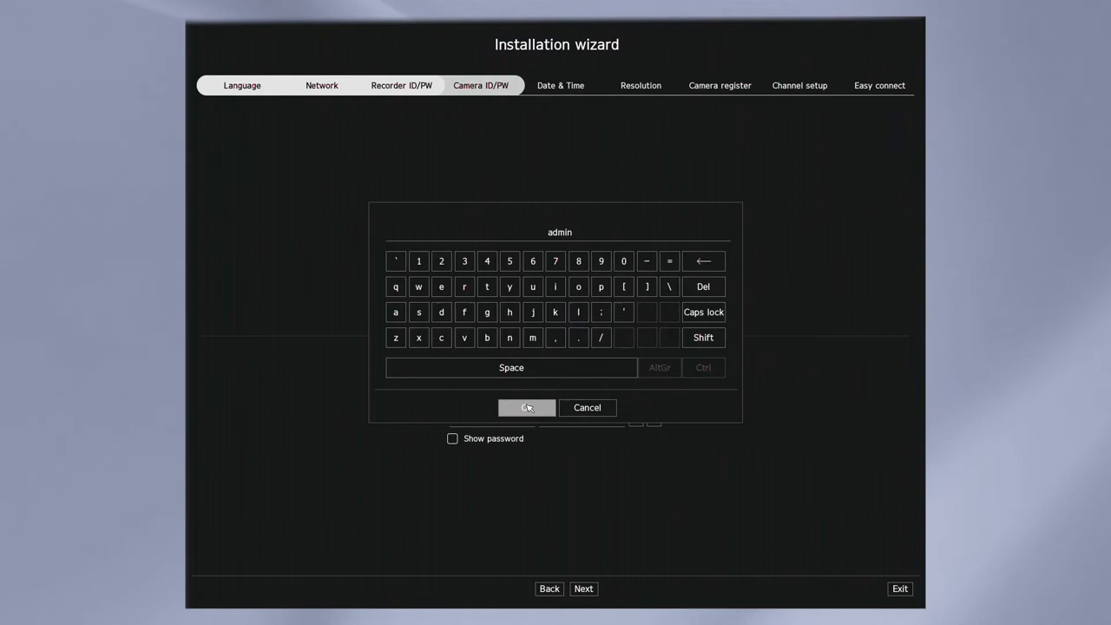
Confirm 'admin' as the camera ID, enter its password, and advance to Date & Time.
{"action": "left_click", "coordinate": [526, 406]}
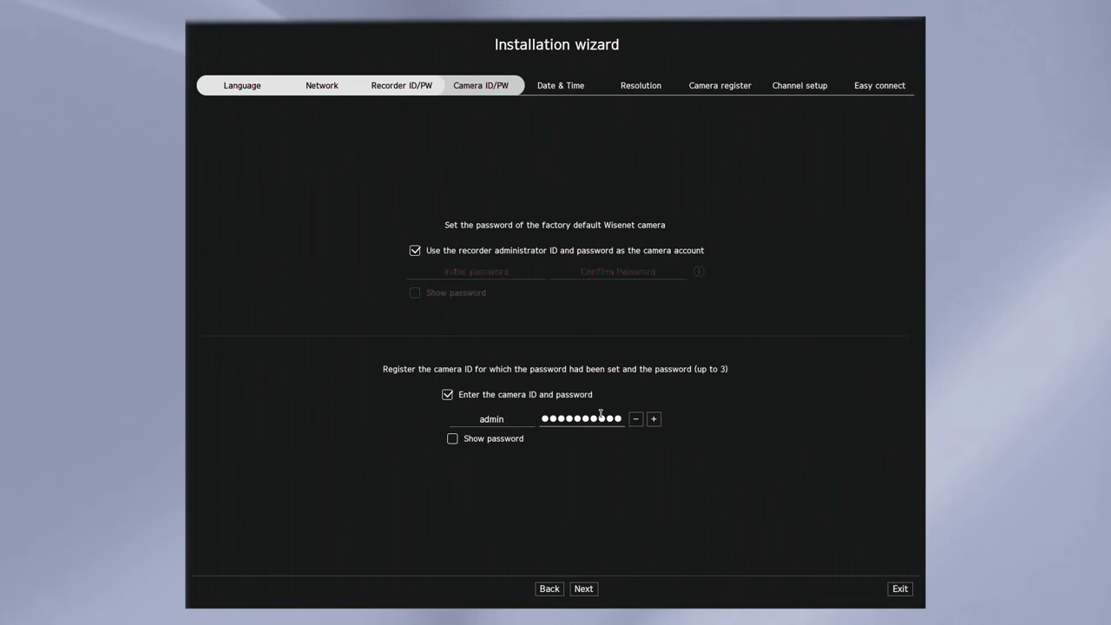
{"action": "left_click", "coordinate": [653, 419]}
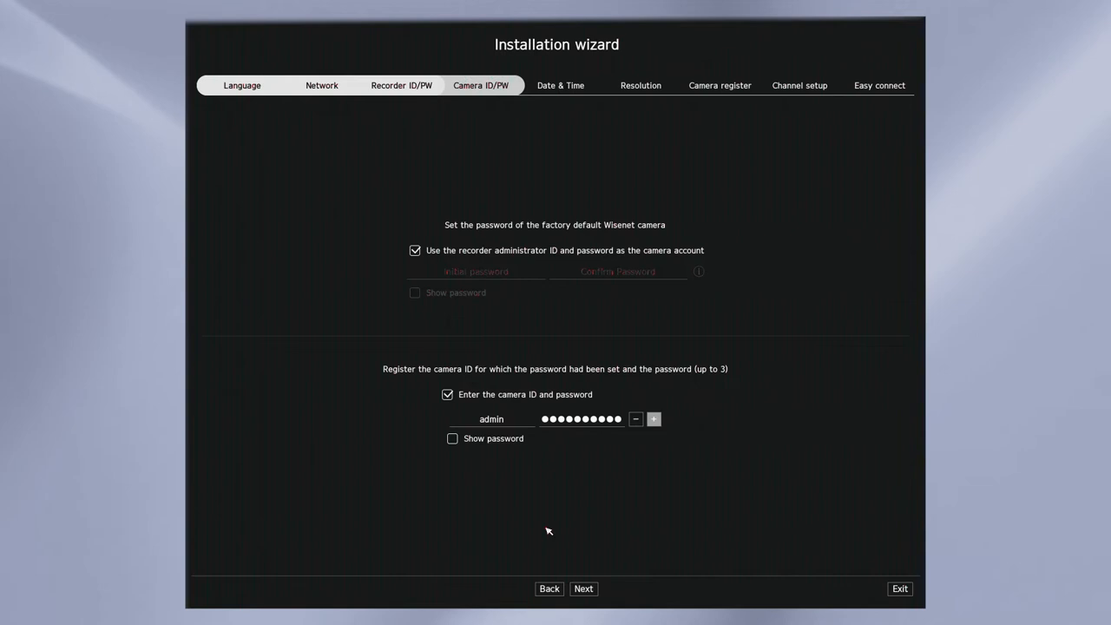
{"action": "left_click", "coordinate": [583, 589]}
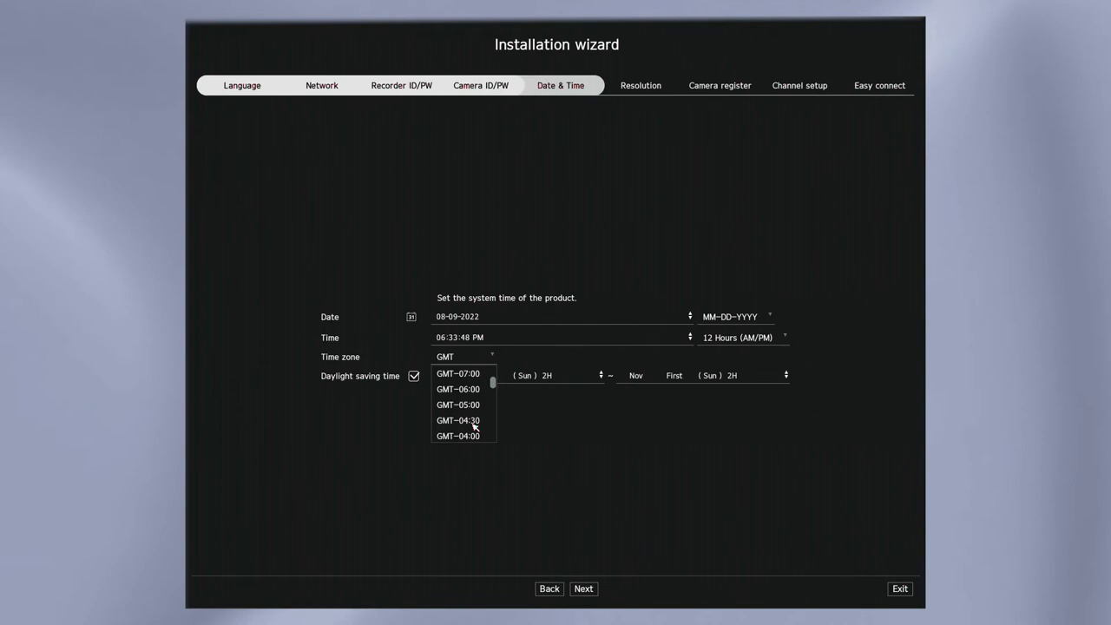
Choose time zone GMT-05:00, accept the resolution step, and reach the searched camera list.
{"action": "left_click", "coordinate": [458, 405]}
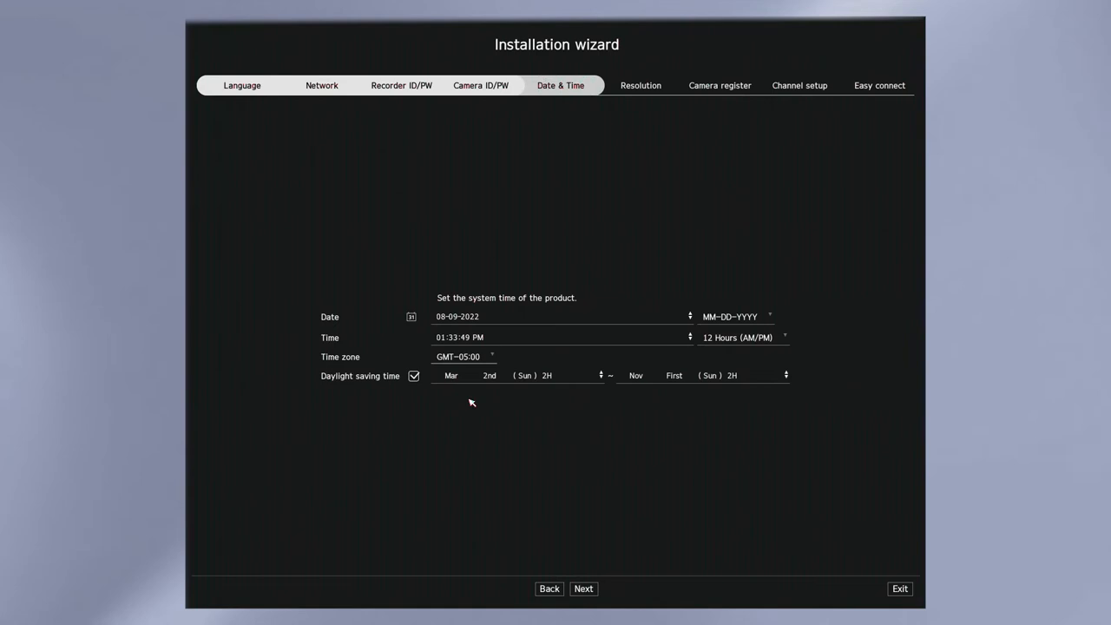
{"action": "left_click", "coordinate": [584, 589]}
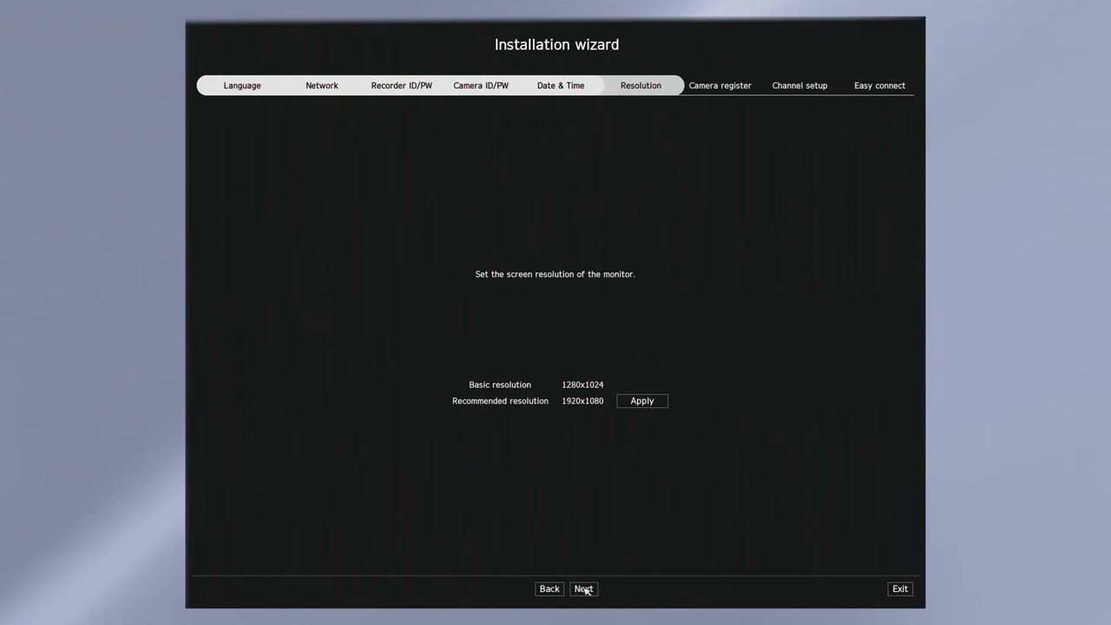
{"action": "left_click", "coordinate": [583, 589]}
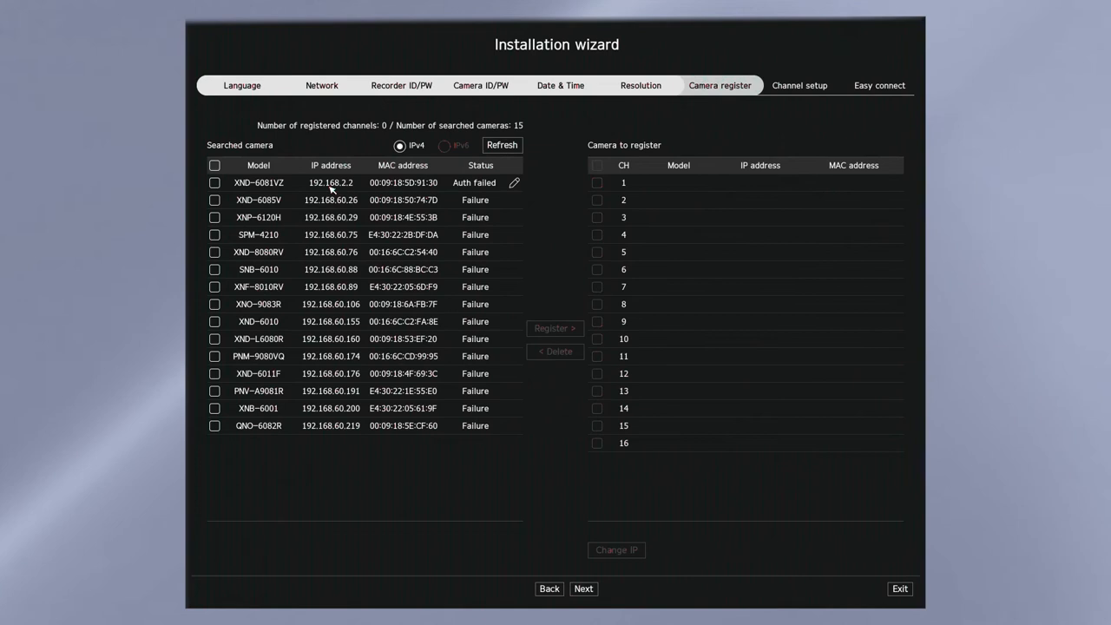
Log into the XND-6081VZ camera, test the connection, and assign its feed to 1CH.
{"action": "left_click", "coordinate": [514, 183]}
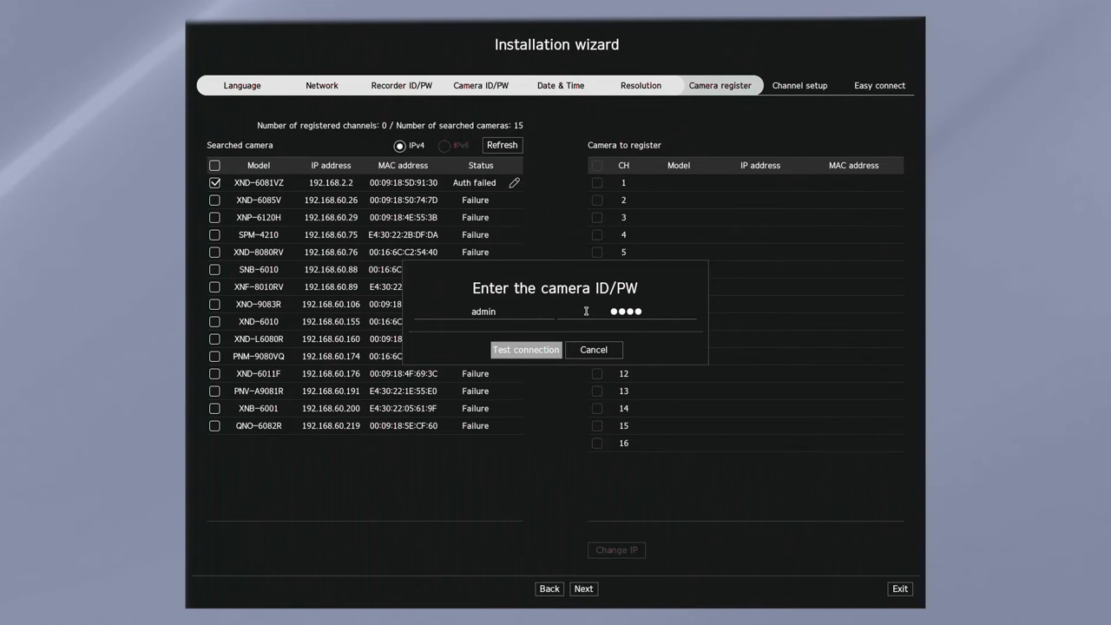
{"action": "left_click", "coordinate": [625, 311]}
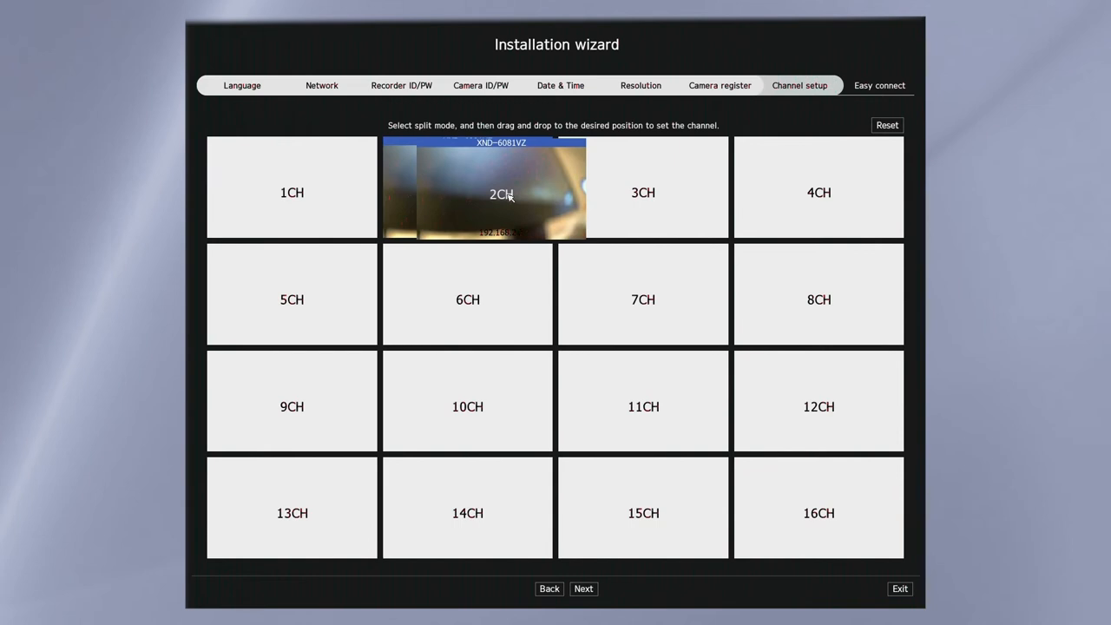
{"action": "left_click_drag", "start_coordinate": [500, 187], "coordinate": [291, 187]}
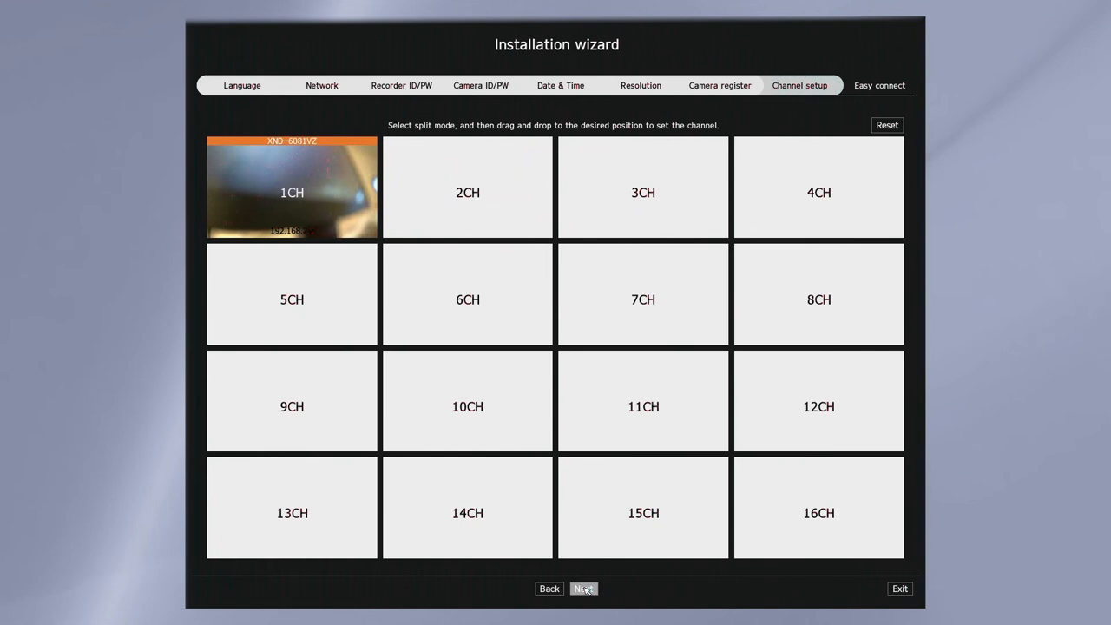
{"action": "left_click", "coordinate": [585, 589]}
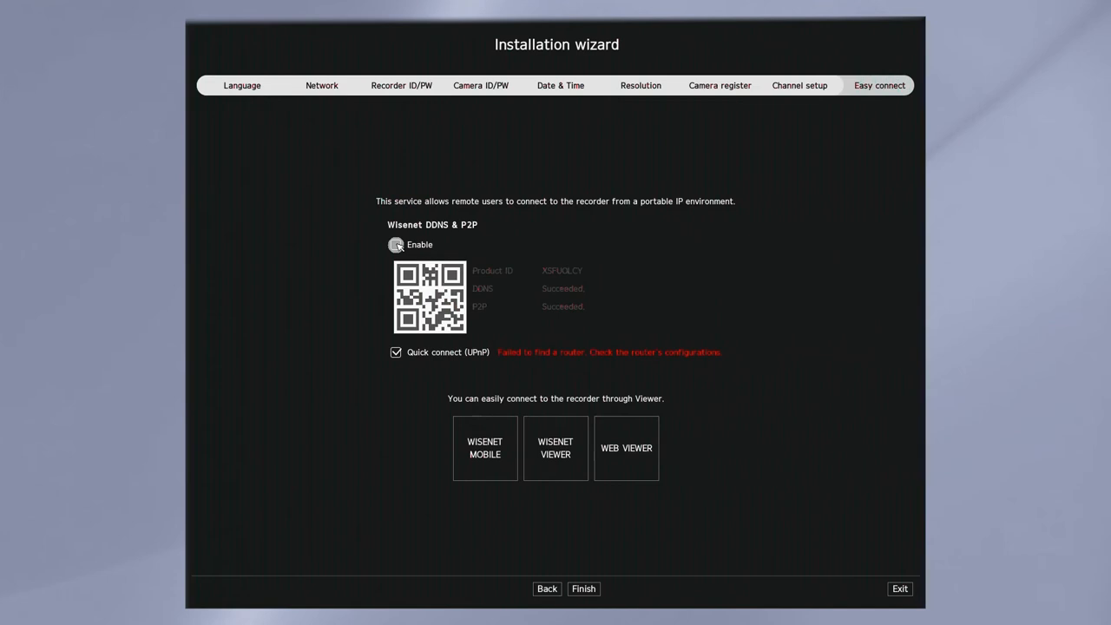
Enable Wisenet DDNS & P2P remote access and finish the wizard into CAM 01 live view.
{"action": "left_click", "coordinate": [395, 243]}
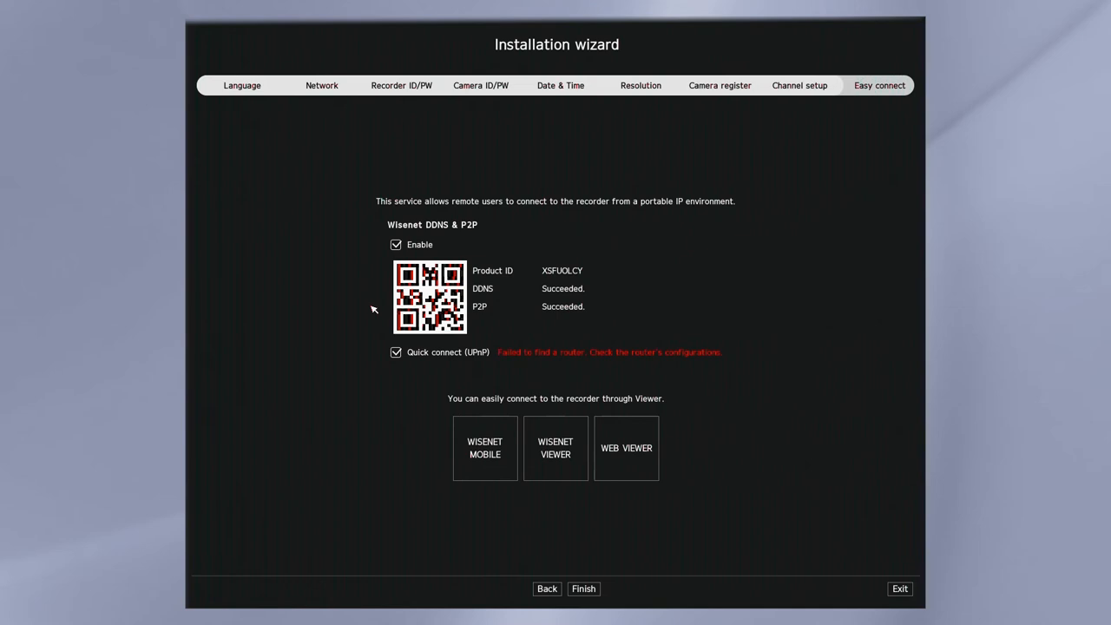
{"action": "mouse_move", "coordinate": [492, 443]}
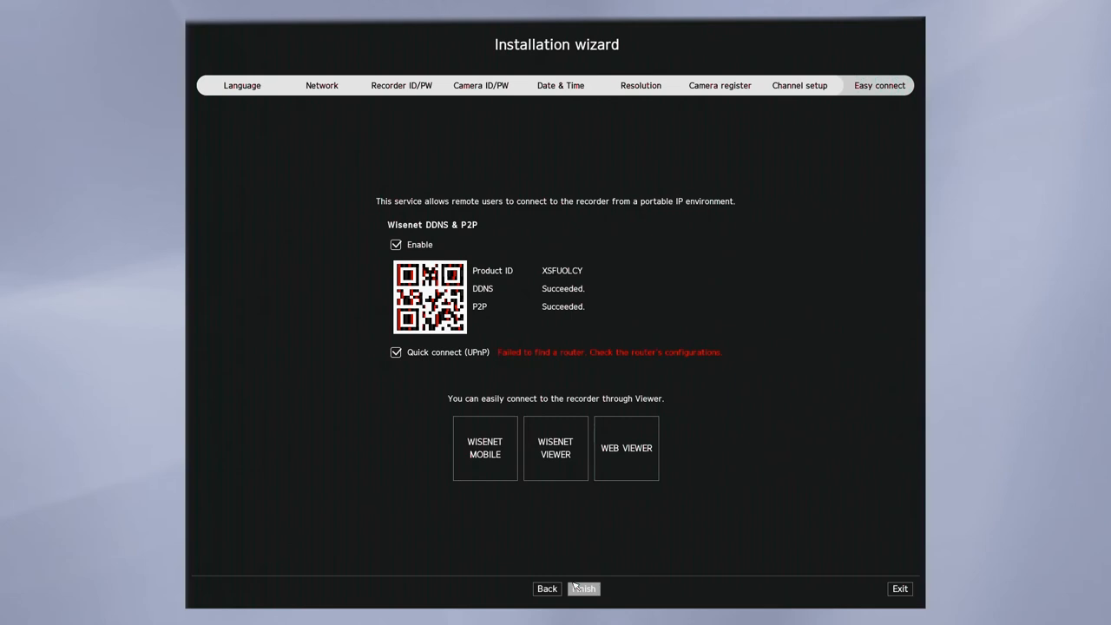
{"action": "left_click", "coordinate": [584, 588]}
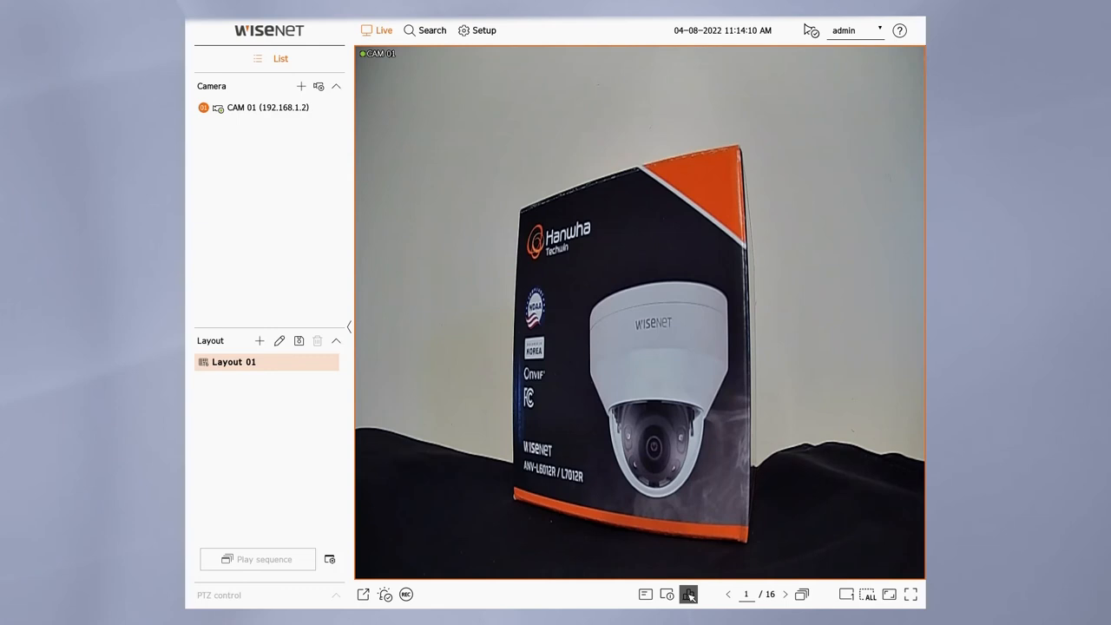
Bring up the Status report from the live-view toolbar to check recording details.
{"action": "left_click", "coordinate": [688, 594]}
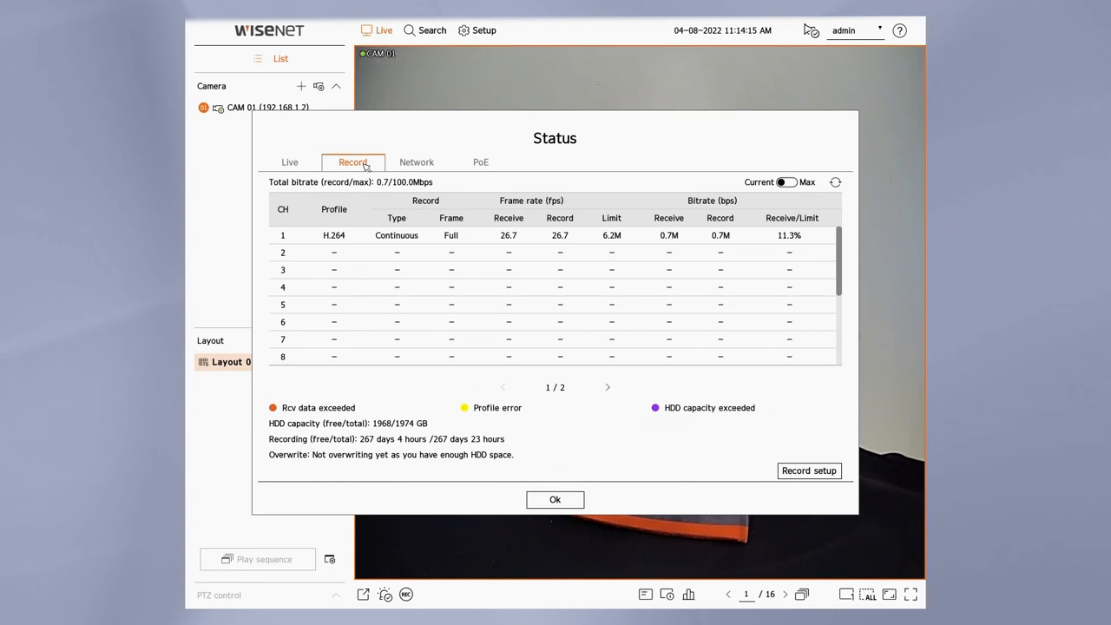
Check per-port PoE power consumption, then close the Status report back to live view.
{"action": "left_click", "coordinate": [479, 163]}
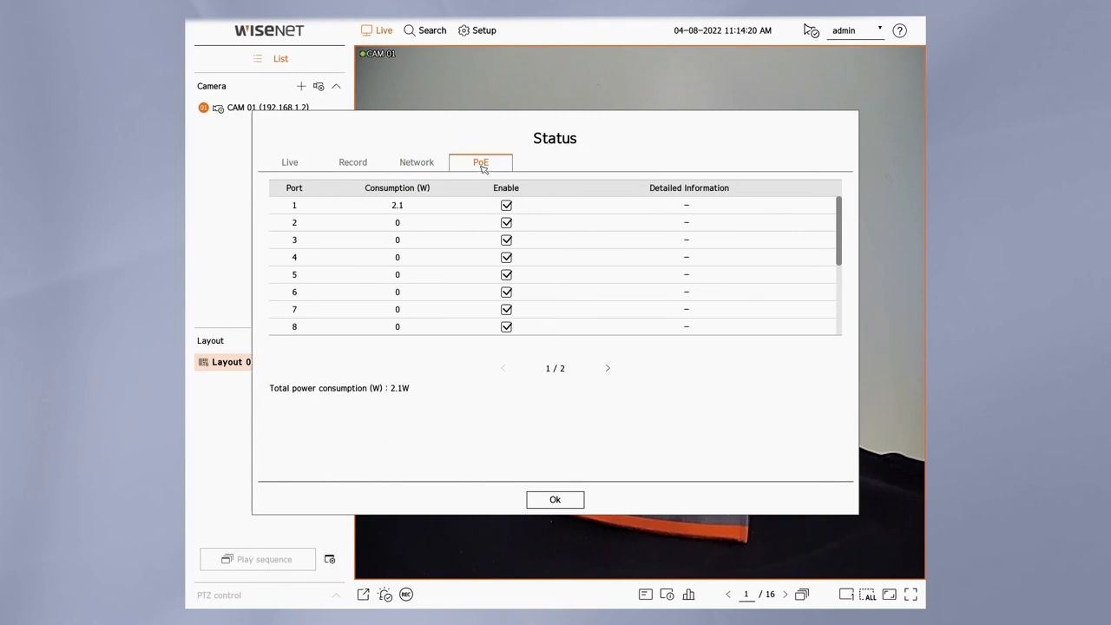
{"action": "left_click", "coordinate": [555, 500]}
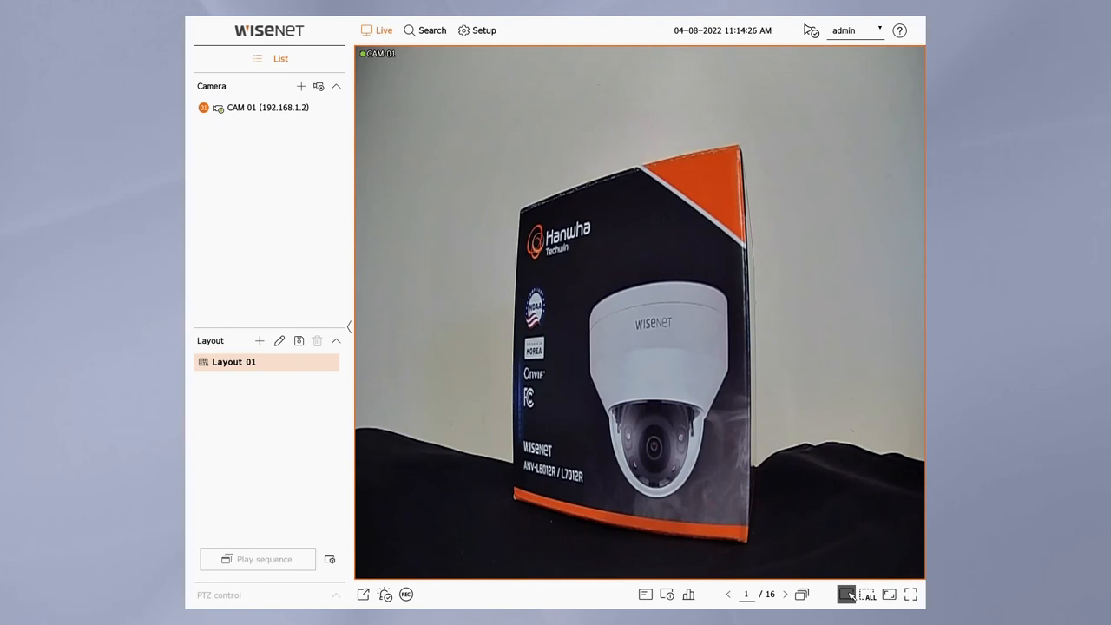